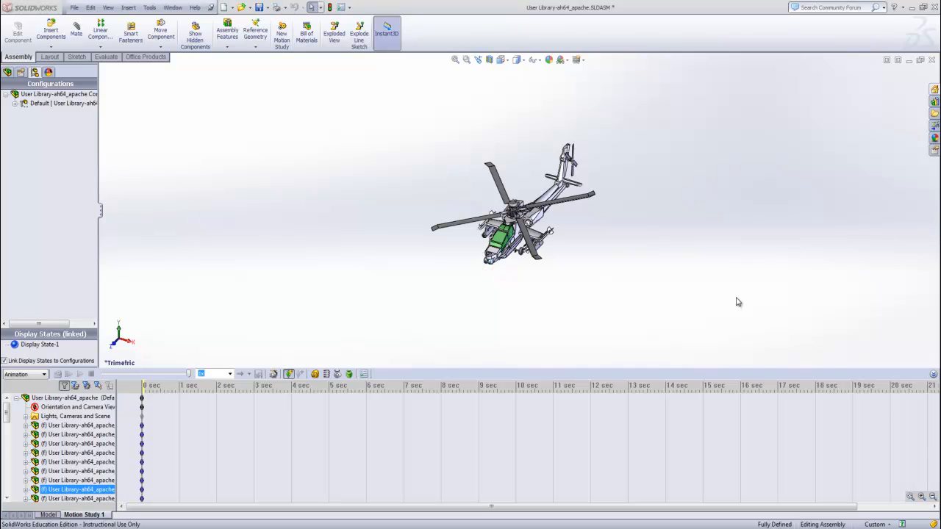
mouse_move(380, 343)
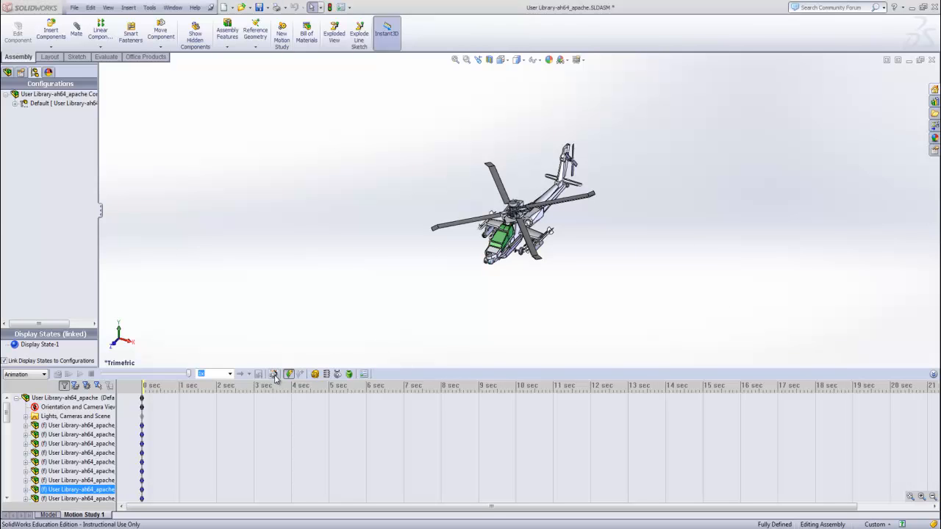
- Generate an Explode animation with the Animation Wizard, keeping default duration and start time
left_click(288, 374)
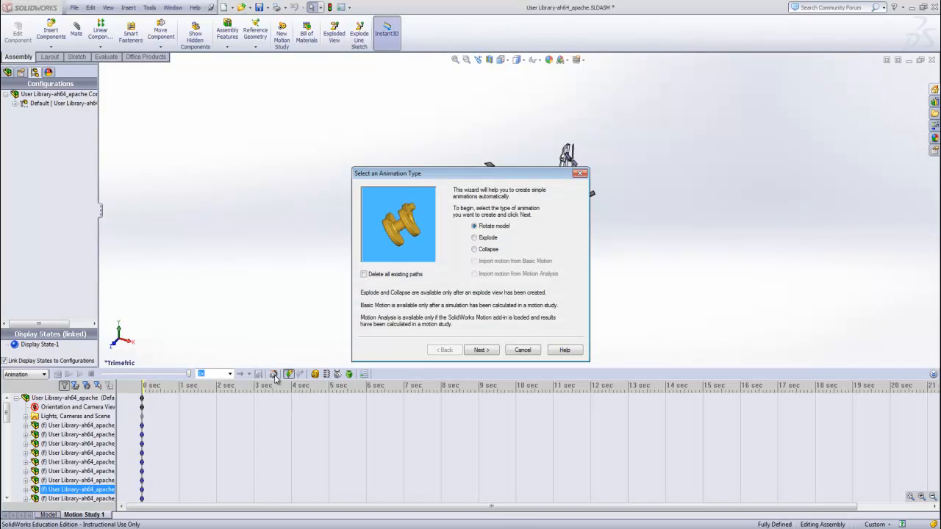
left_click(474, 237)
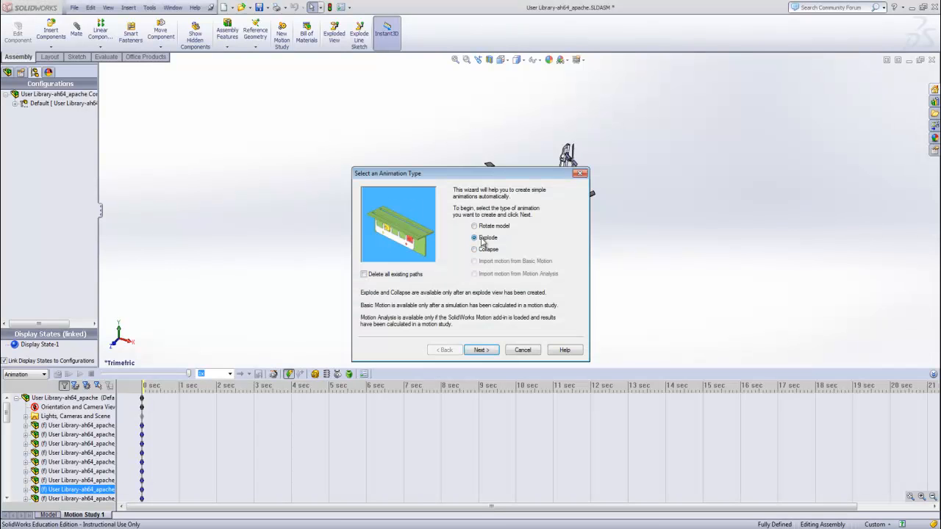
left_click(480, 349)
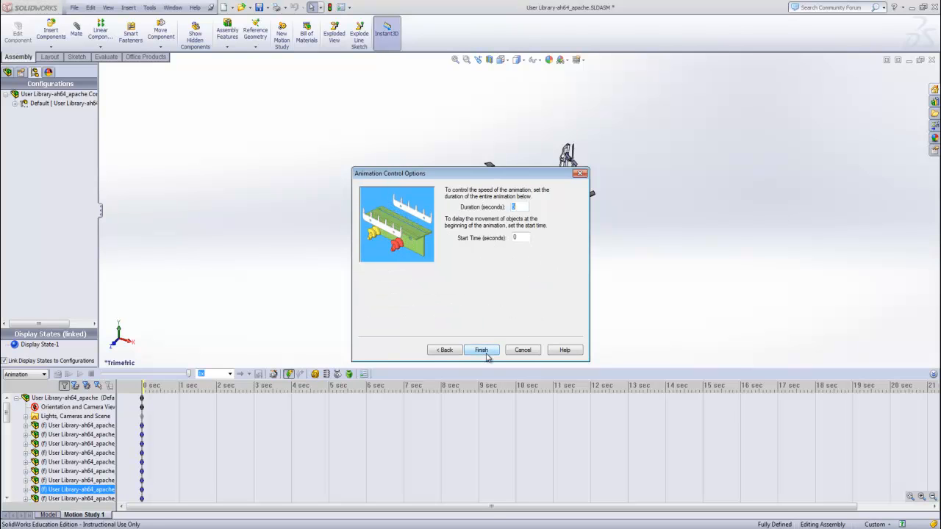
left_click(481, 349)
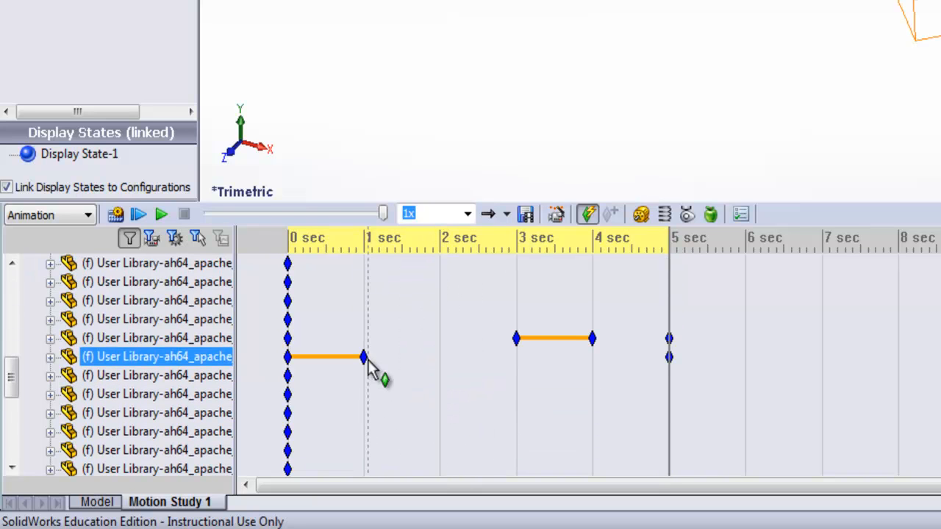
- Retime the explode keyframes so the component movements run together from 1 to 2 seconds
left_click_drag(364, 357, 439, 357)
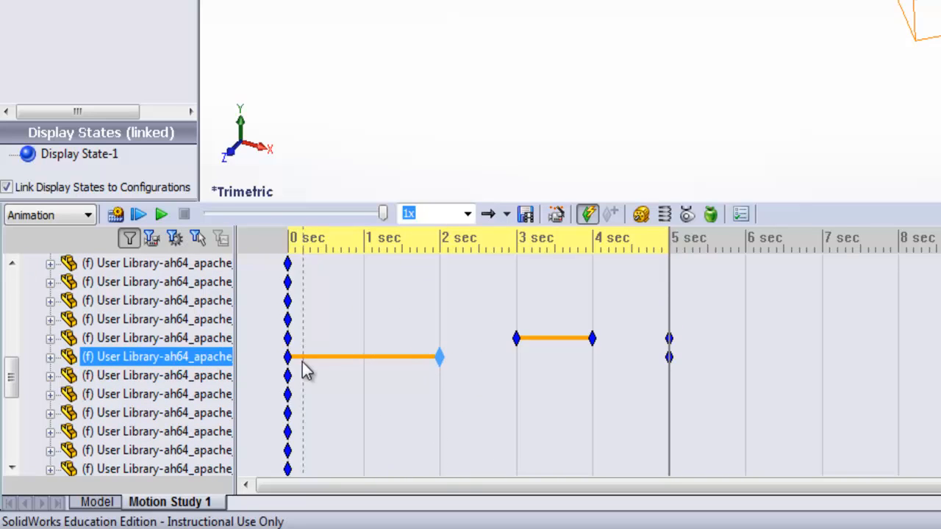
left_click_drag(288, 358, 362, 358)
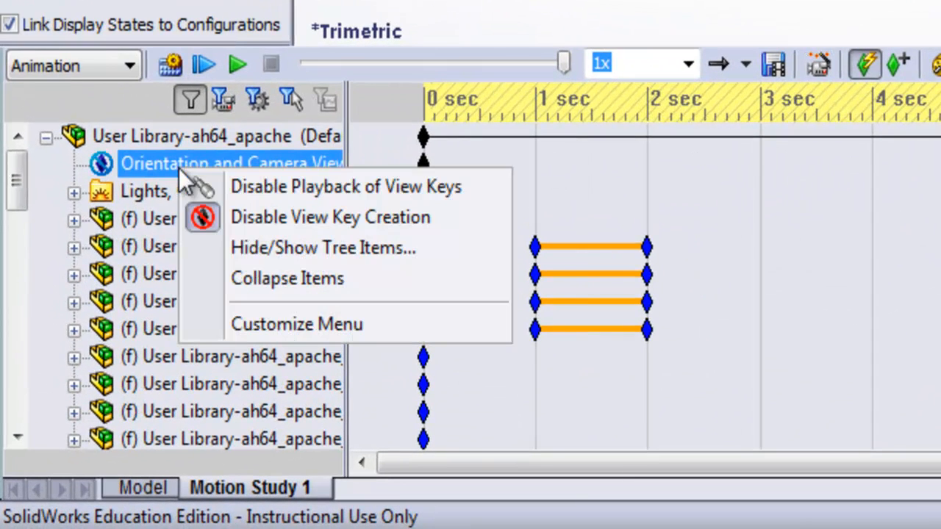
mouse_move(357, 217)
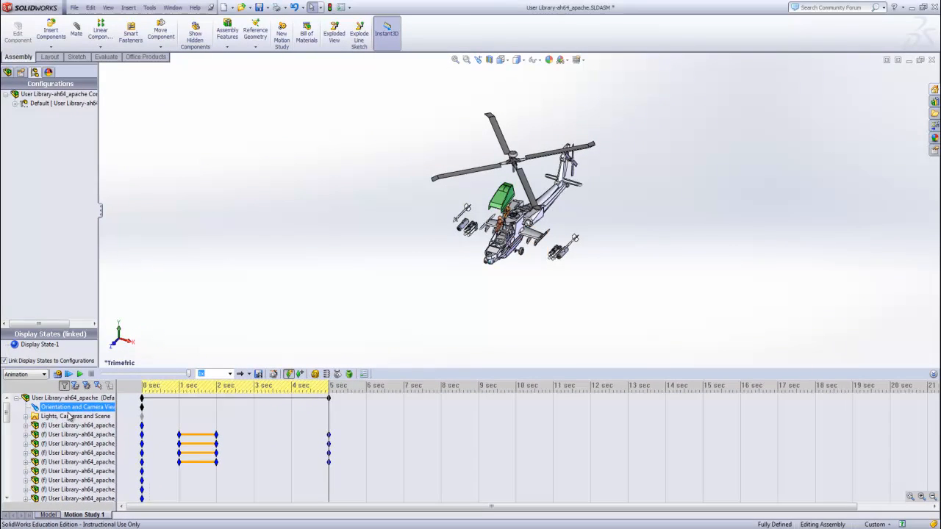
- Enable view key creation on the Orientation and Camera Views row
left_click(66, 398)
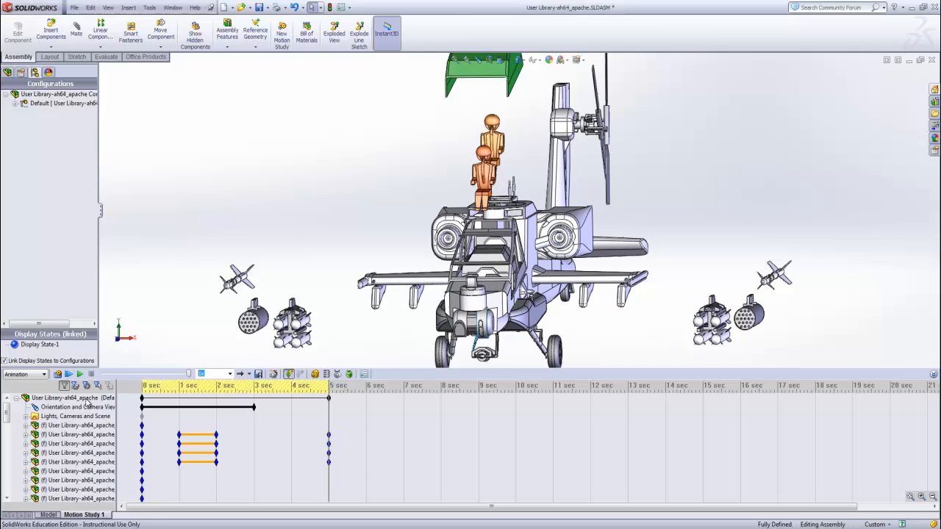
- Record a 3-second camera view key zoomed in on the helicopter's front
left_click(77, 407)
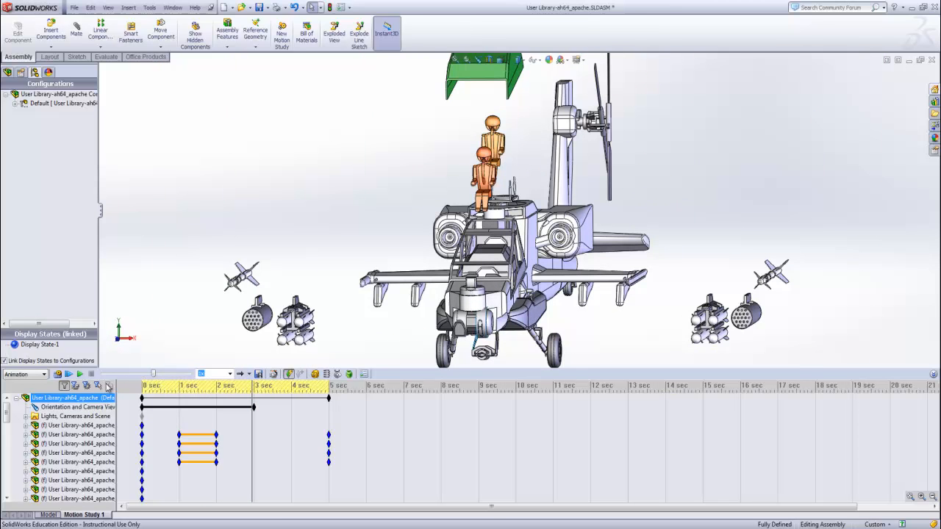
left_click(68, 374)
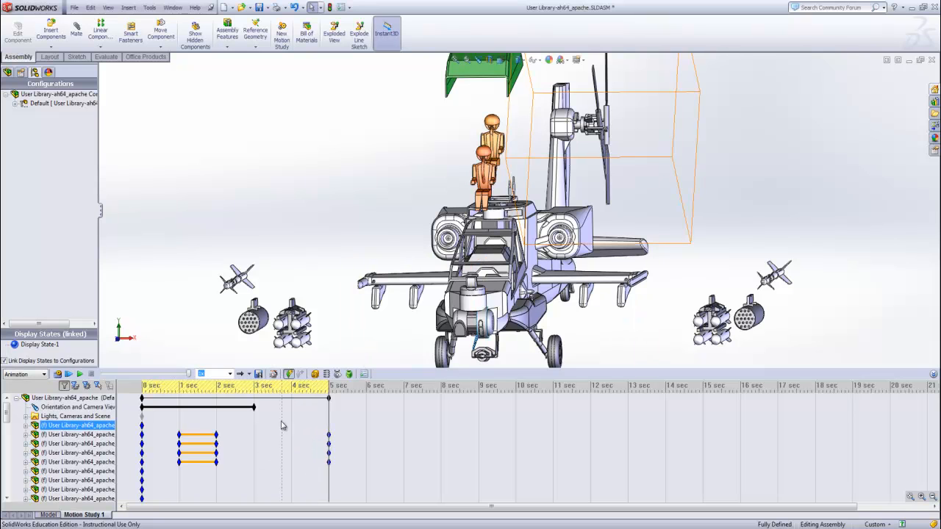
left_click(254, 406)
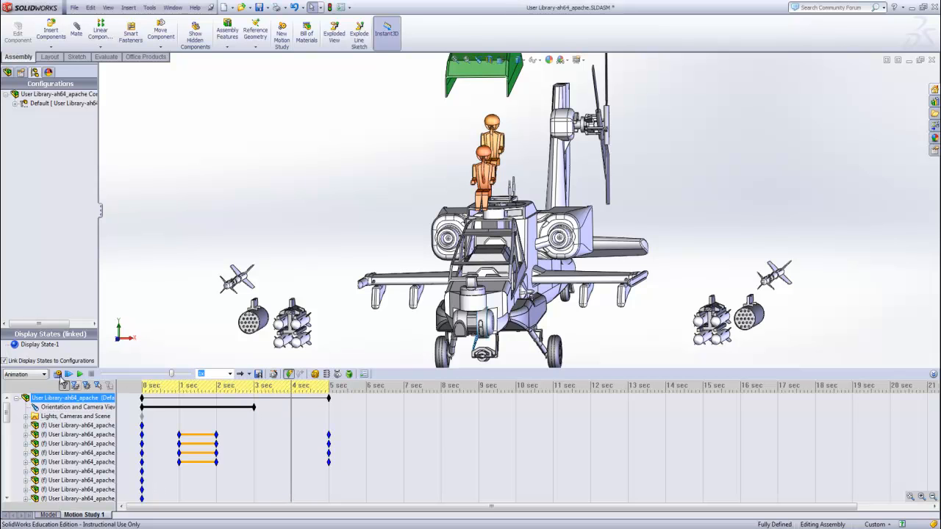
left_click(68, 374)
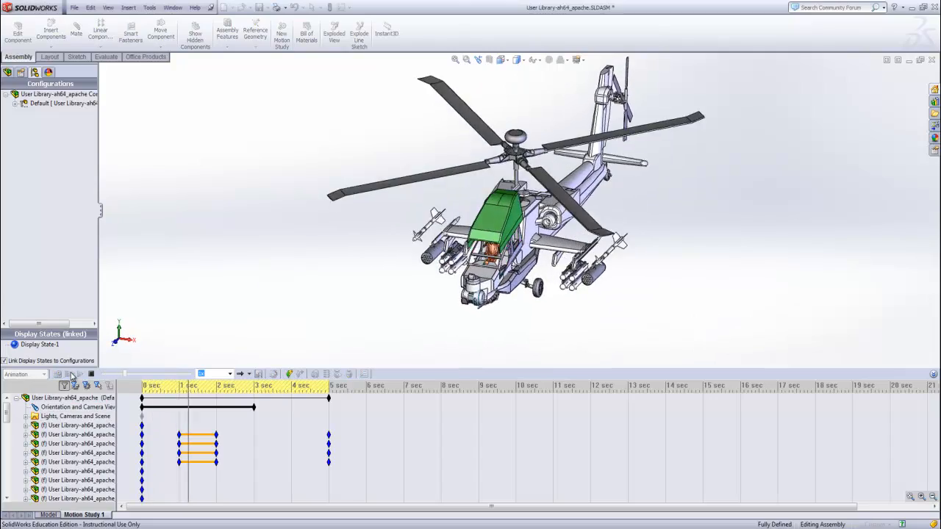
left_click(75, 374)
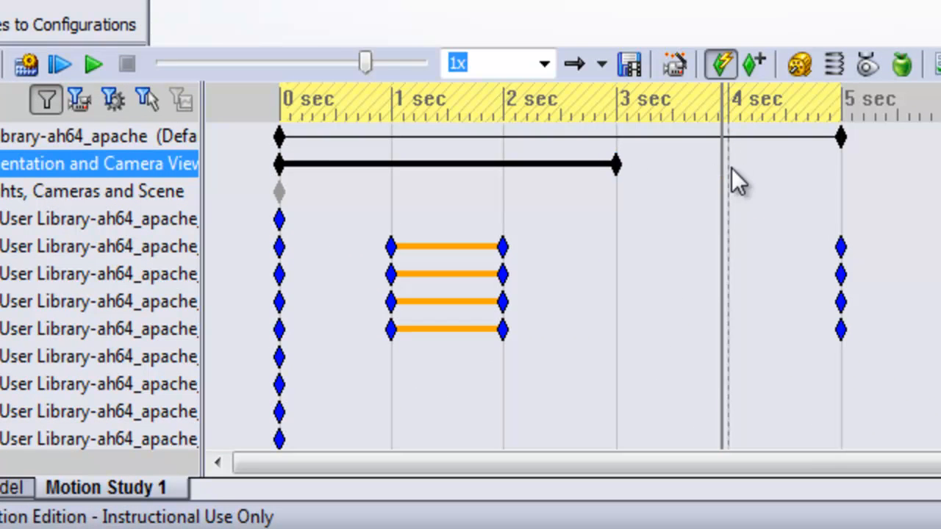
- Place a key at 4 seconds on the Orientation and Camera Views row
right_click(727, 172)
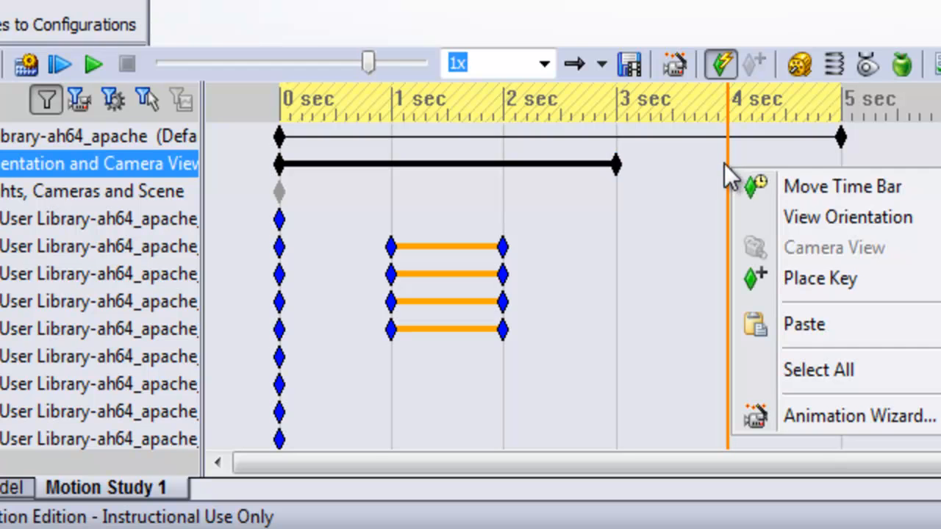
left_click(819, 277)
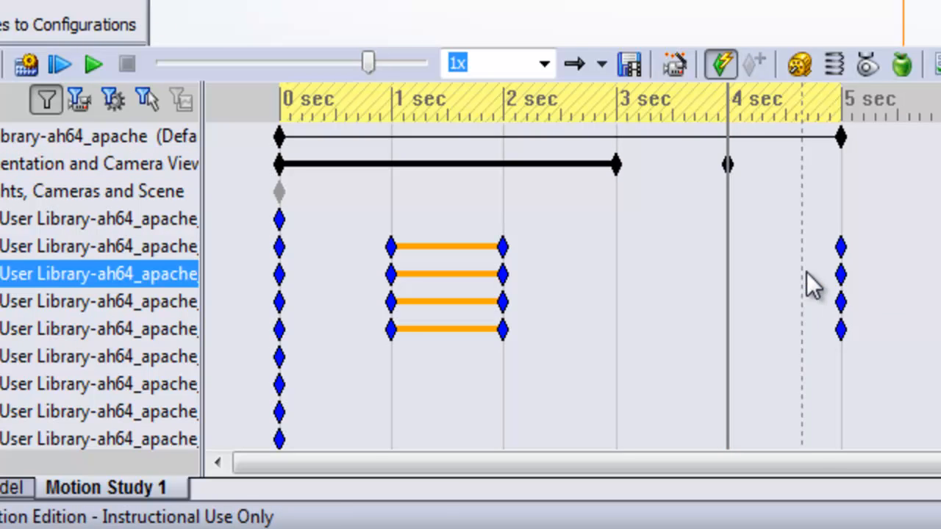